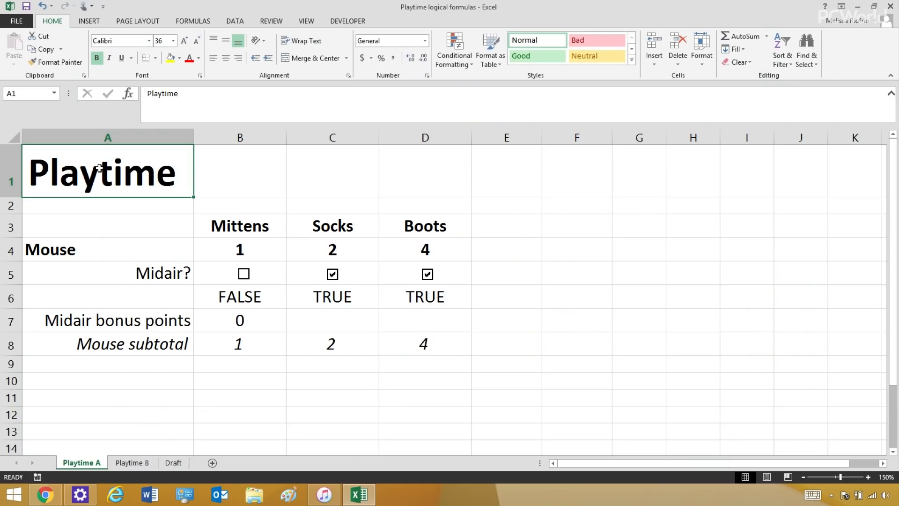
{"action": "mouse_move", "coordinate": [125, 224]}
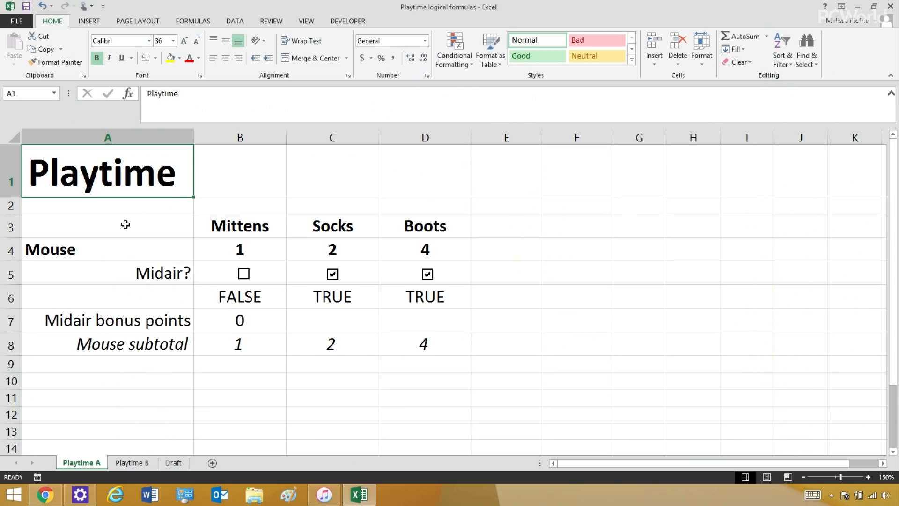
{"action": "mouse_move", "coordinate": [210, 248]}
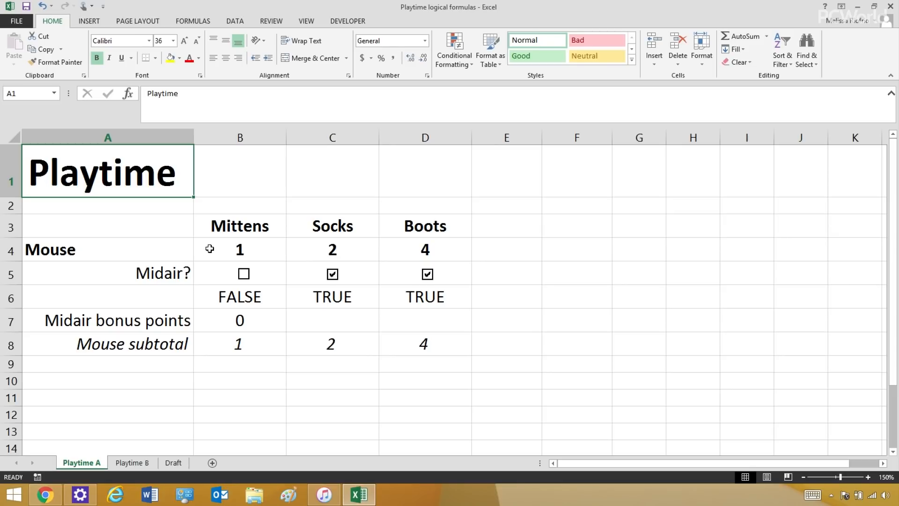
{"action": "mouse_move", "coordinate": [240, 249]}
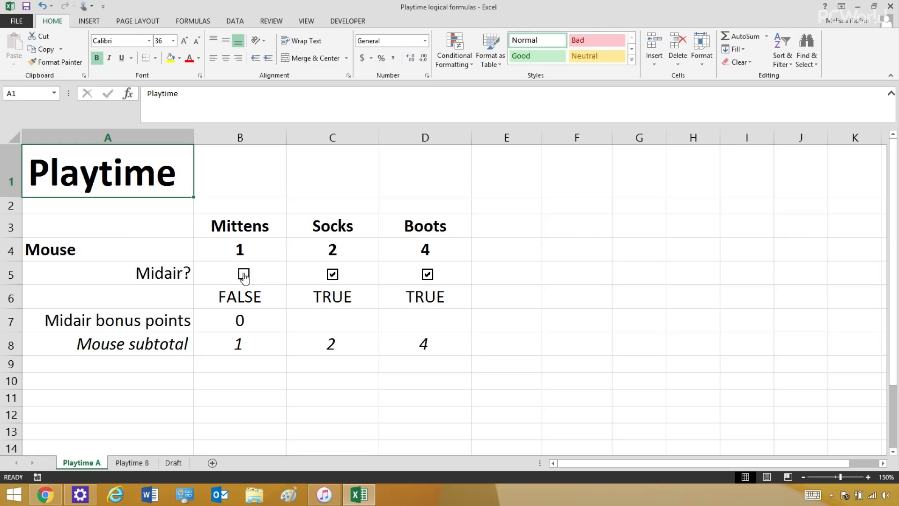
Test Mittens' bonus by toggling its midair value and inspecting its formula.
{"action": "left_click", "coordinate": [242, 274]}
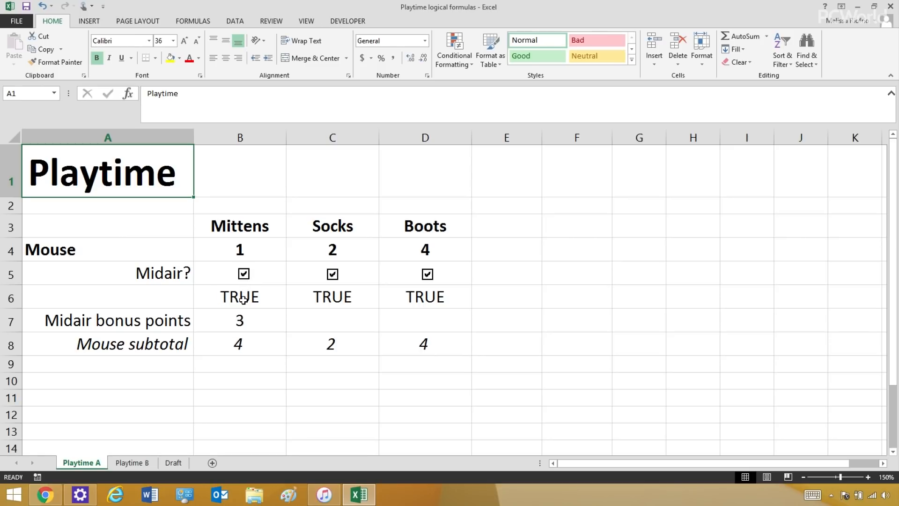
{"action": "mouse_move", "coordinate": [240, 320]}
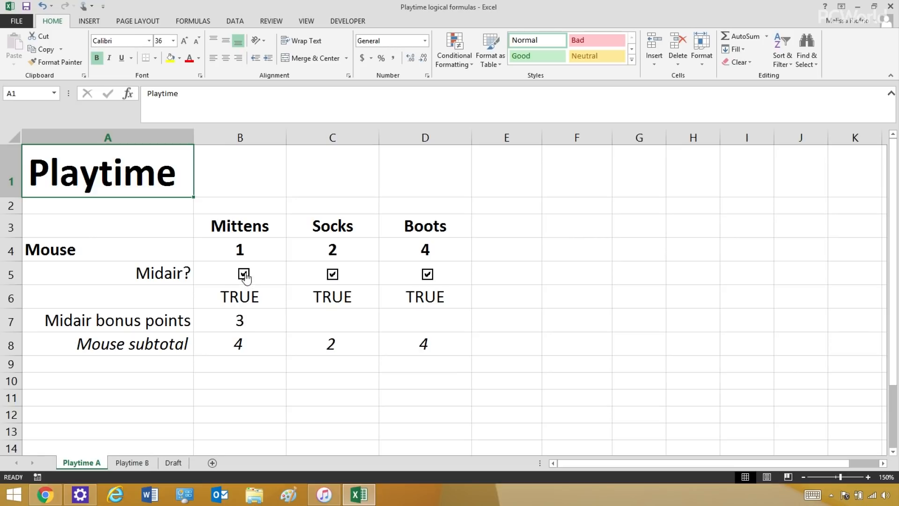
{"action": "left_click", "coordinate": [244, 274]}
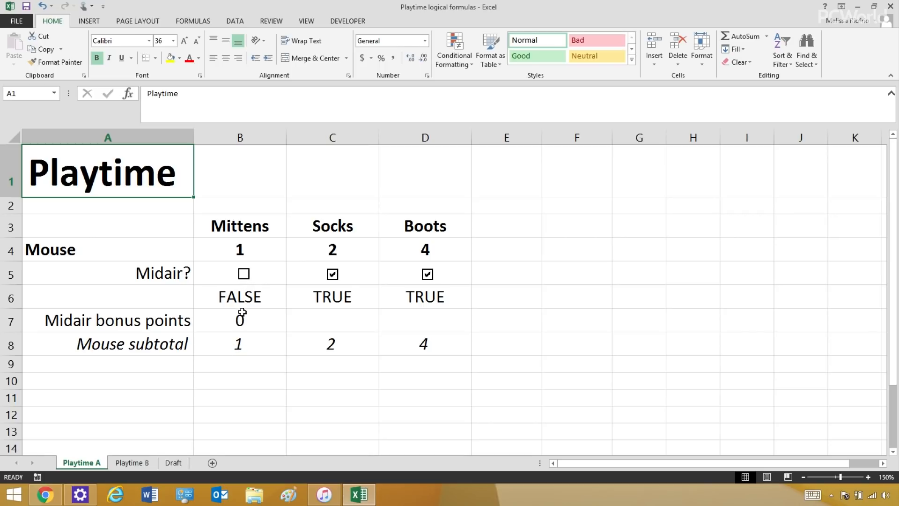
{"action": "mouse_move", "coordinate": [255, 320]}
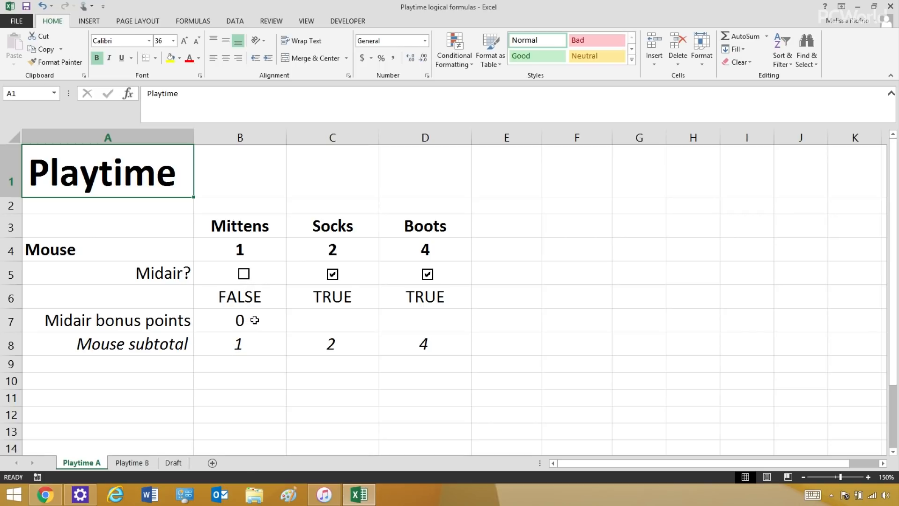
{"action": "mouse_move", "coordinate": [247, 287]}
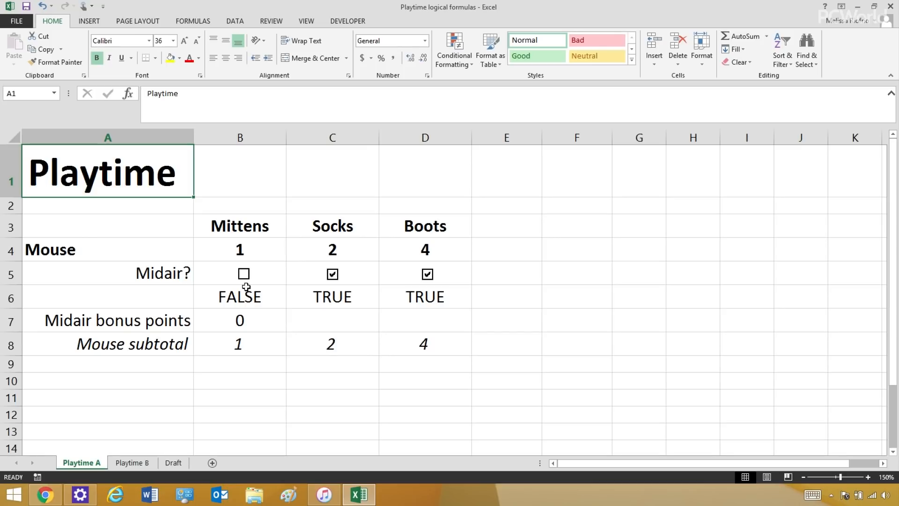
{"action": "left_click", "coordinate": [239, 320]}
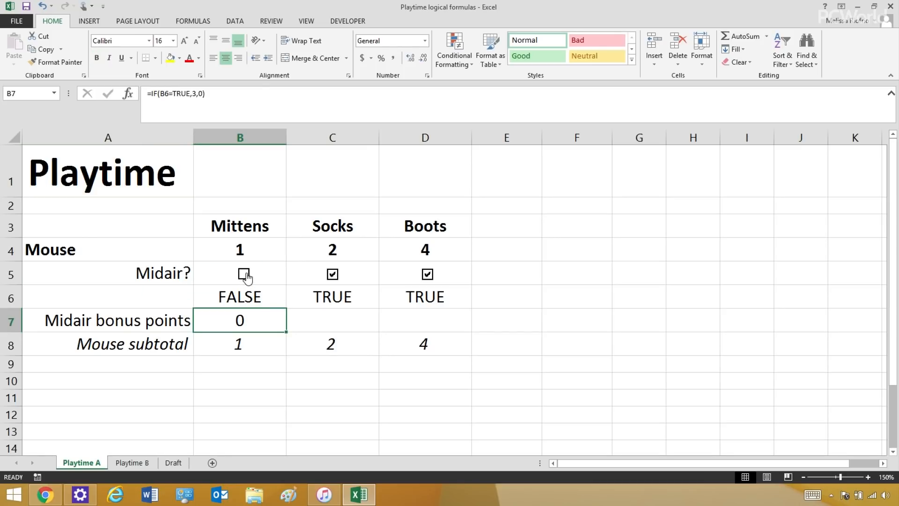
{"action": "left_click", "coordinate": [243, 274]}
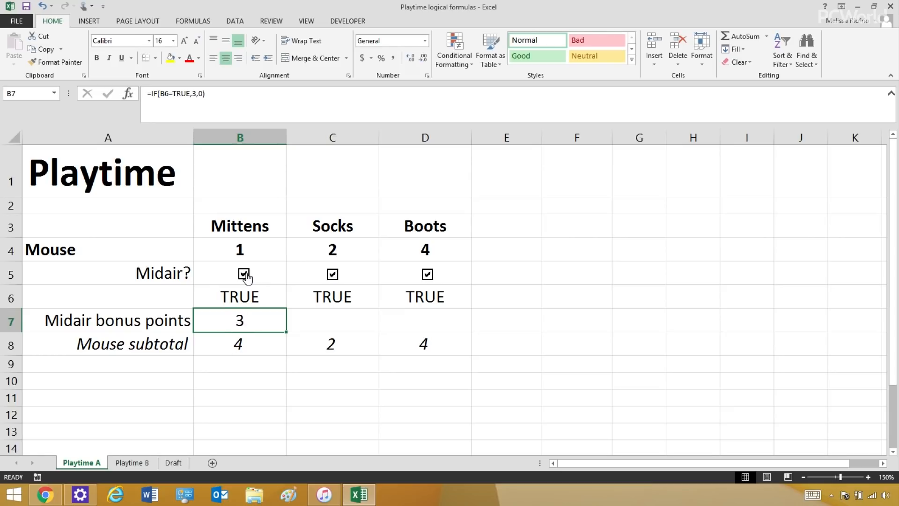
{"action": "left_click", "coordinate": [244, 274]}
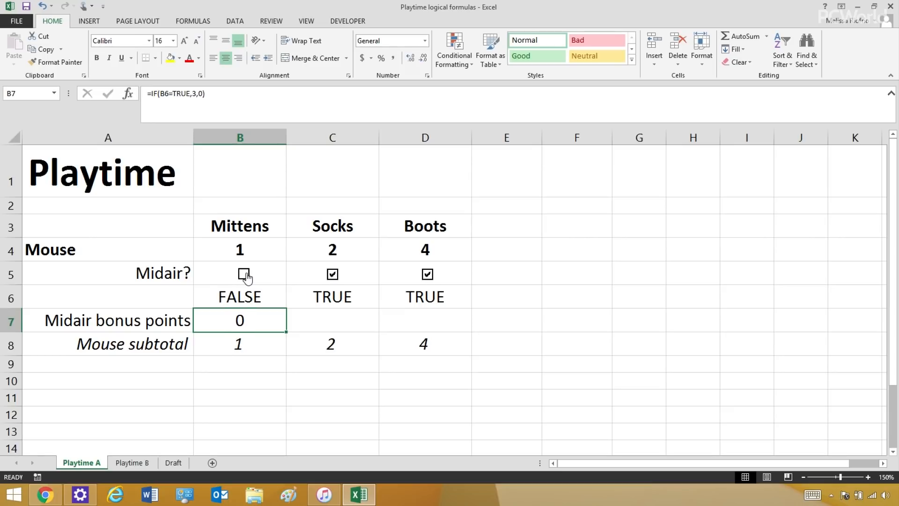
{"action": "mouse_move", "coordinate": [295, 319]}
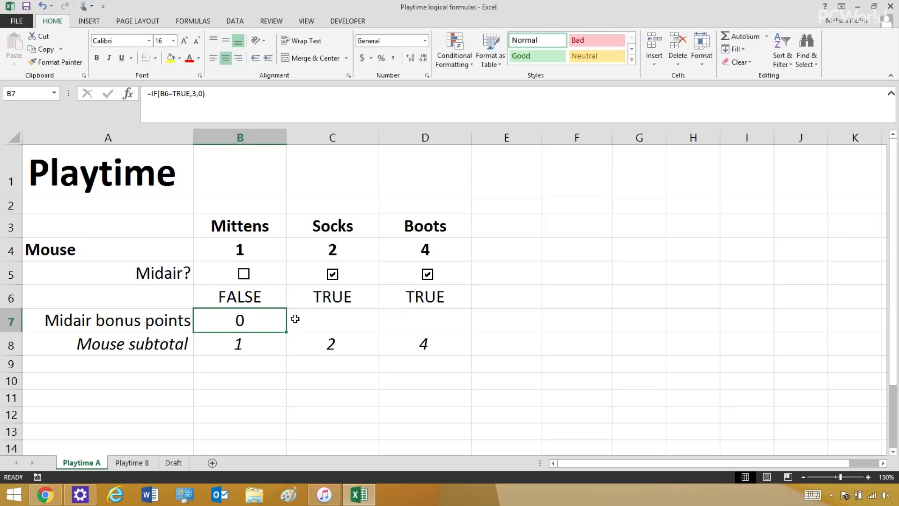
Enter =IF(C6=TRUE,3,0) in C7 for Socks' midair bonus.
{"action": "left_click", "coordinate": [331, 320]}
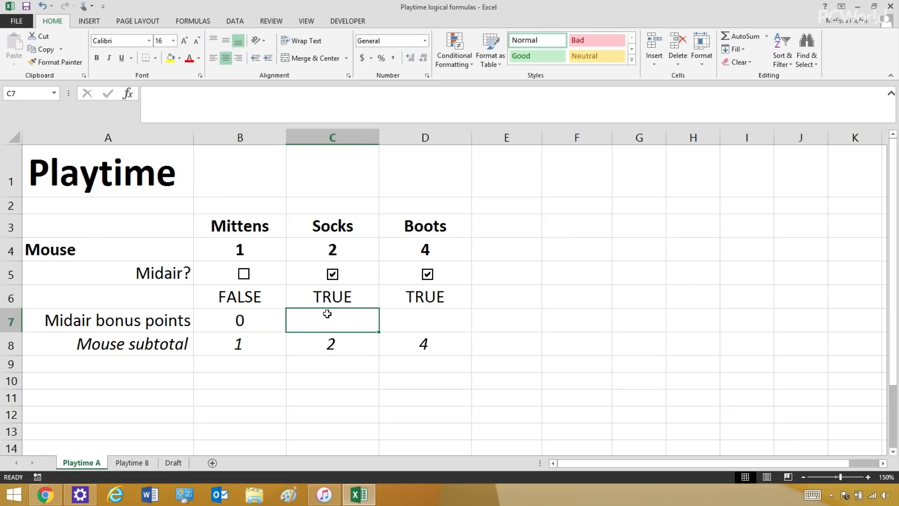
{"action": "mouse_move", "coordinate": [202, 90]}
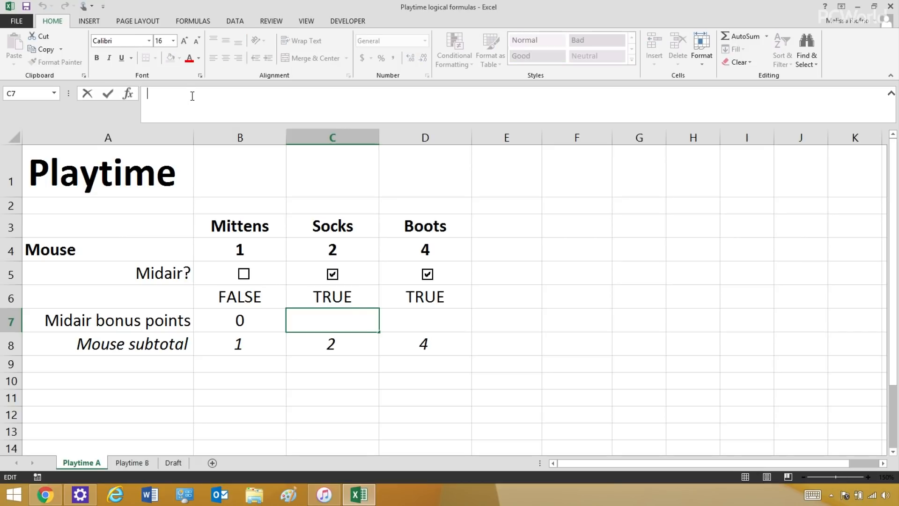
{"action": "type", "text": "="}
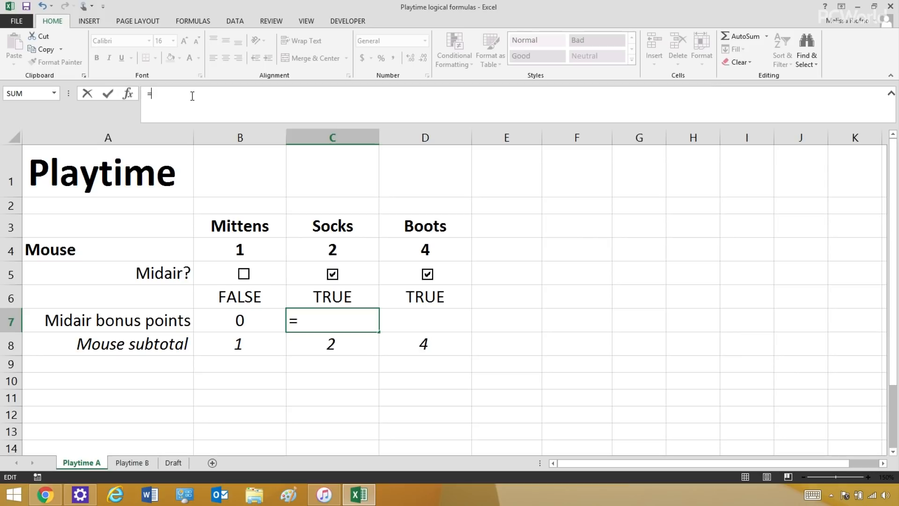
{"action": "type", "text": "IF"}
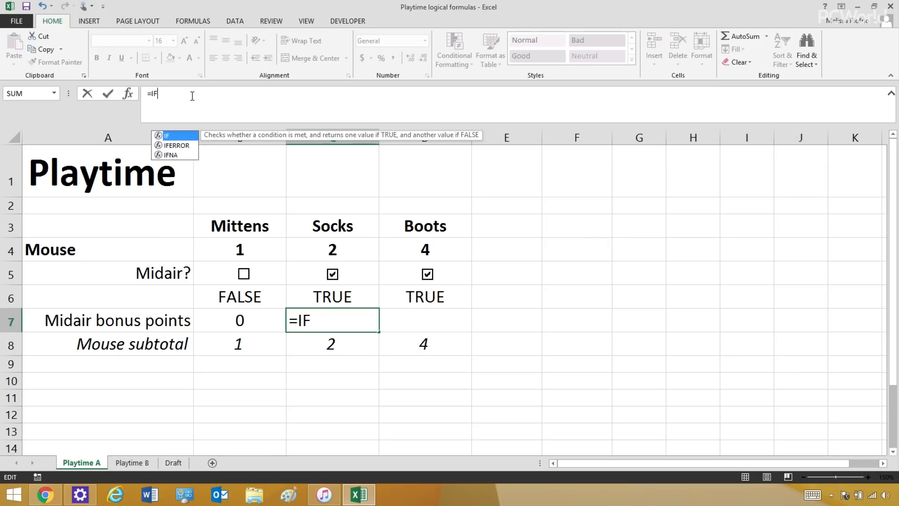
{"action": "type", "text": "("}
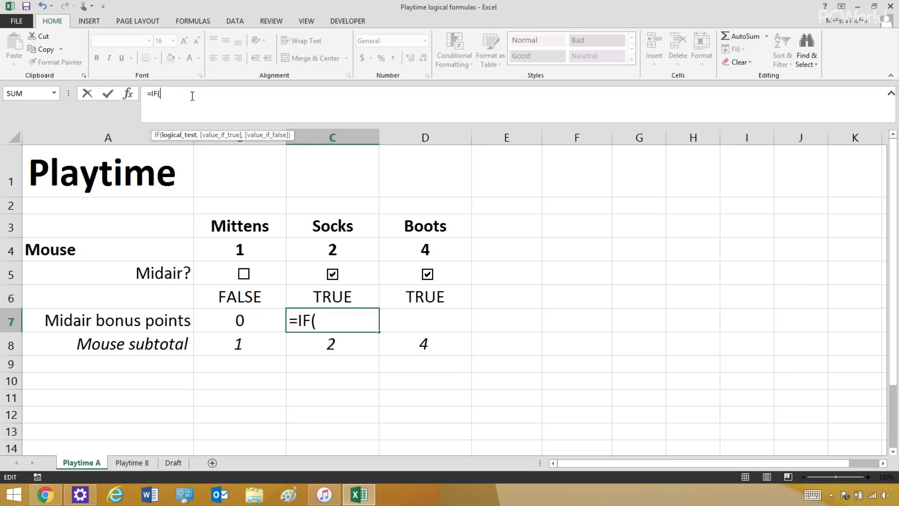
{"action": "type", "text": "C"}
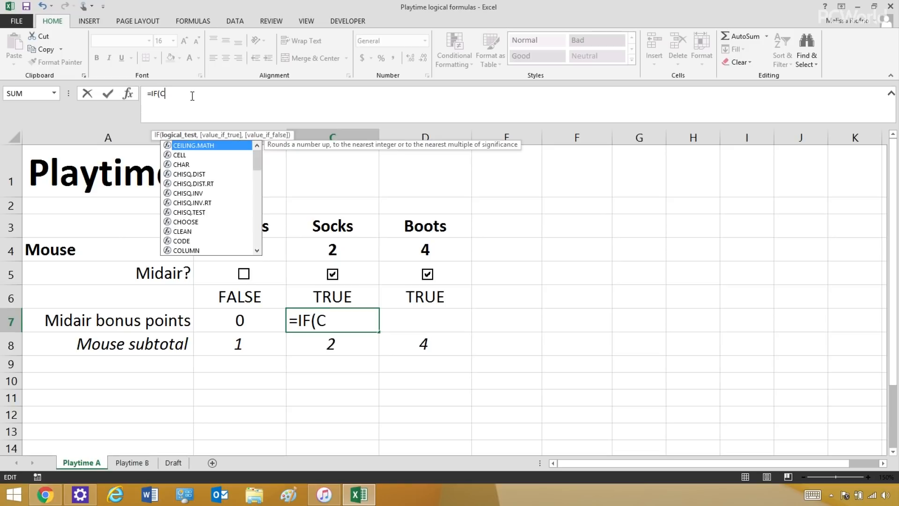
{"action": "left_click", "coordinate": [331, 297]}
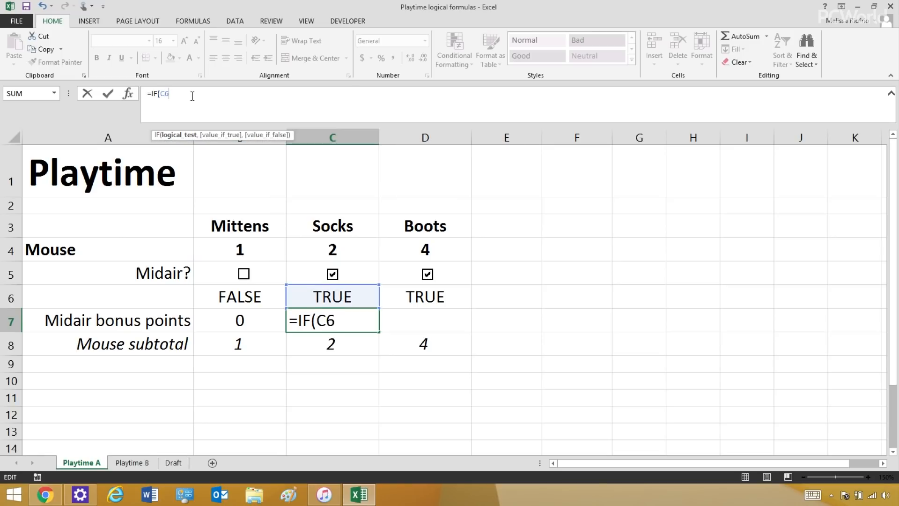
{"action": "type", "text": "=T"}
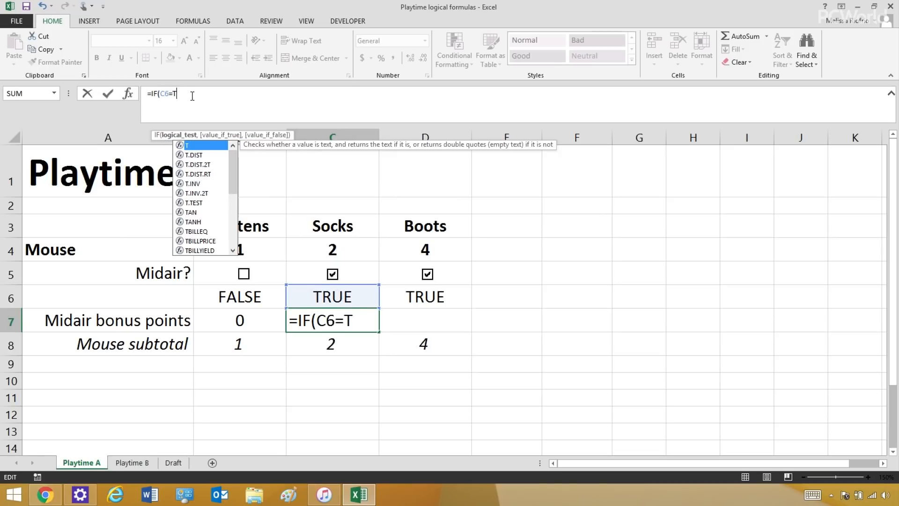
{"action": "type", "text": "RUE,"}
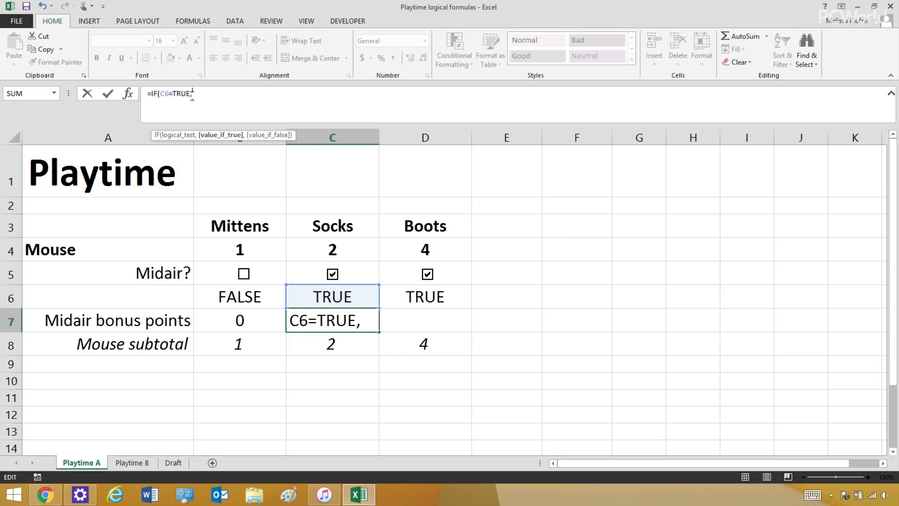
{"action": "type", "text": "3"}
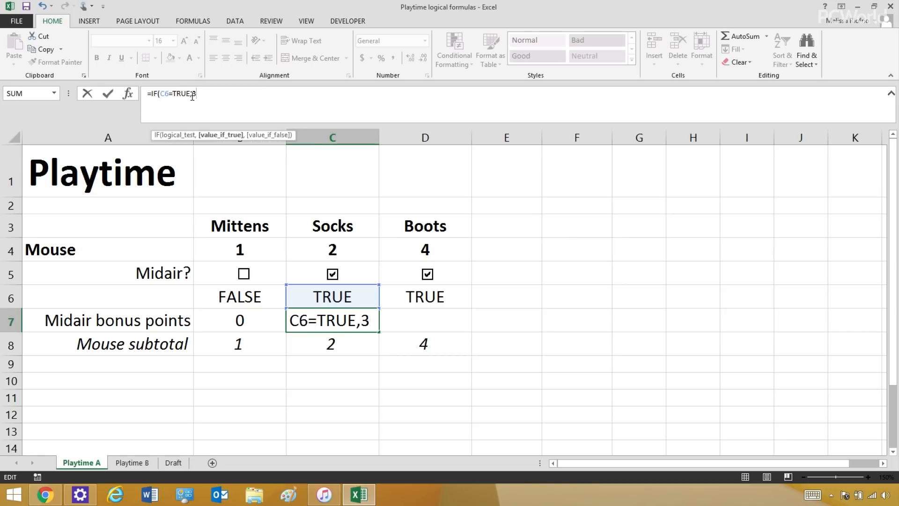
{"action": "type", "text": ","}
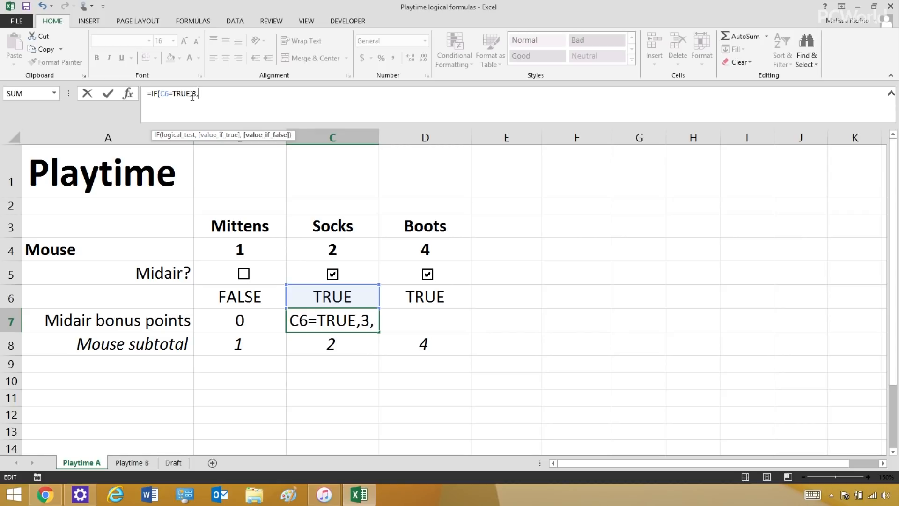
{"action": "type", "text": "0"}
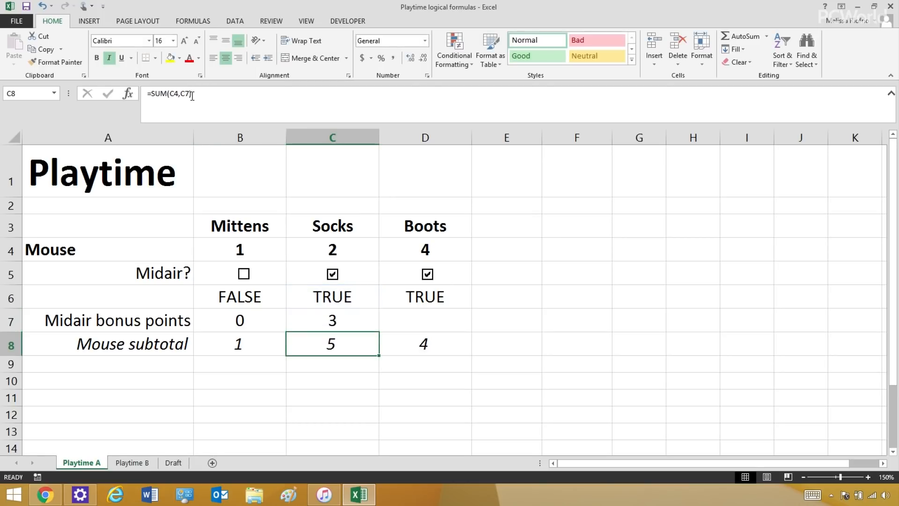
{"action": "mouse_move", "coordinate": [332, 274]}
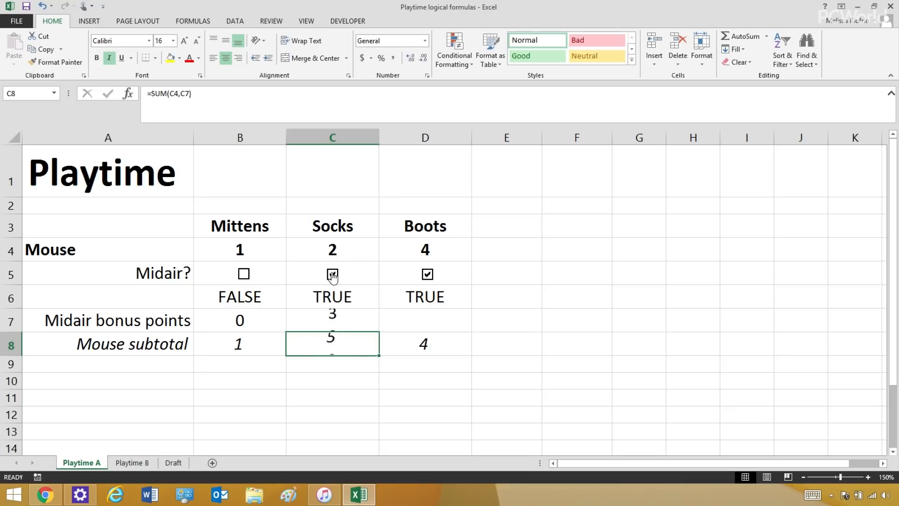
Review Socks' bonus formula in C7 and subtotal in C8, then switch to Playtime B.
{"action": "left_click", "coordinate": [332, 319]}
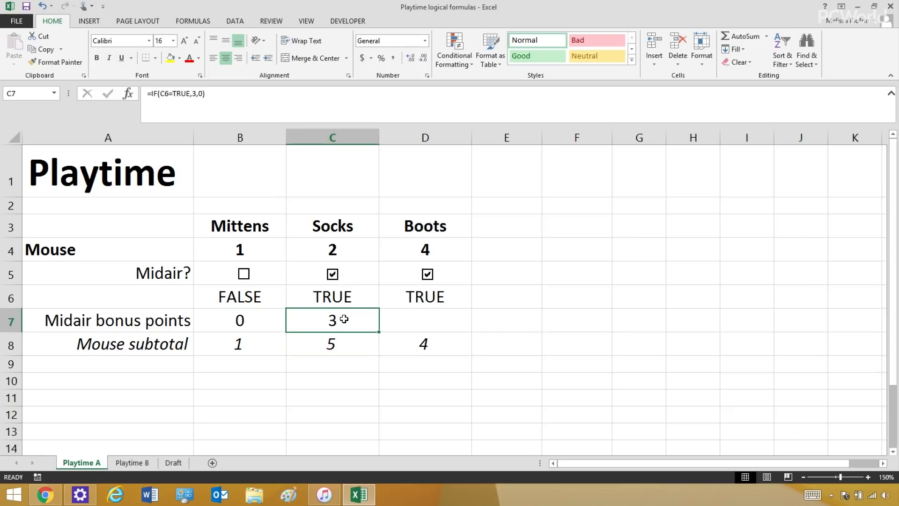
{"action": "left_click", "coordinate": [331, 343]}
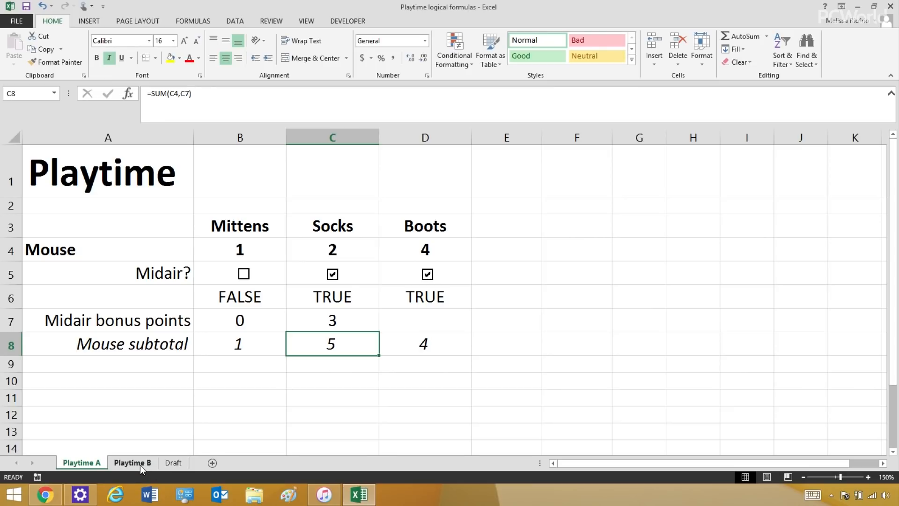
{"action": "left_click", "coordinate": [132, 463]}
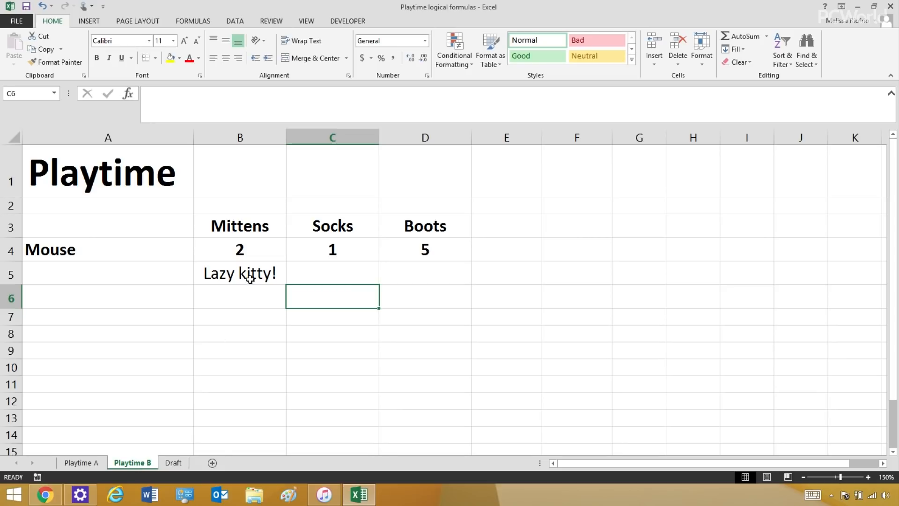
{"action": "mouse_move", "coordinate": [255, 261]}
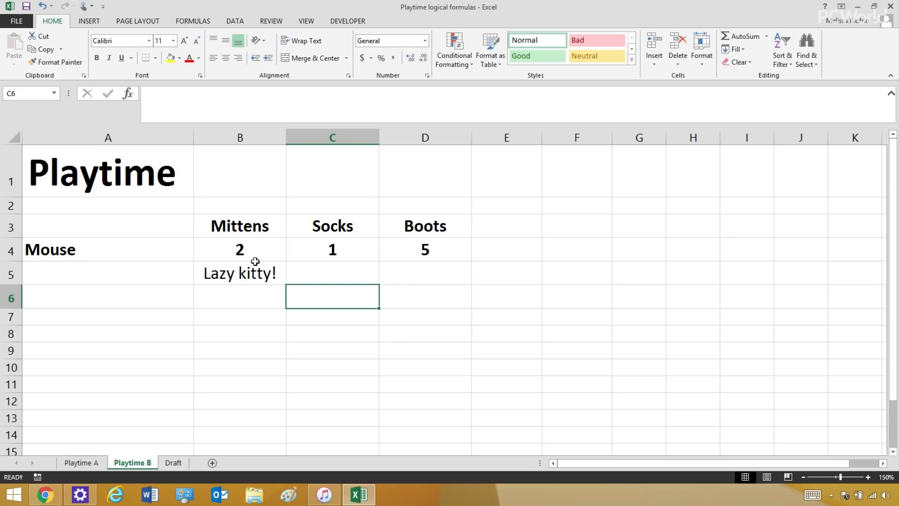
{"action": "mouse_move", "coordinate": [245, 250]}
{"action": "type", "text": "4"}
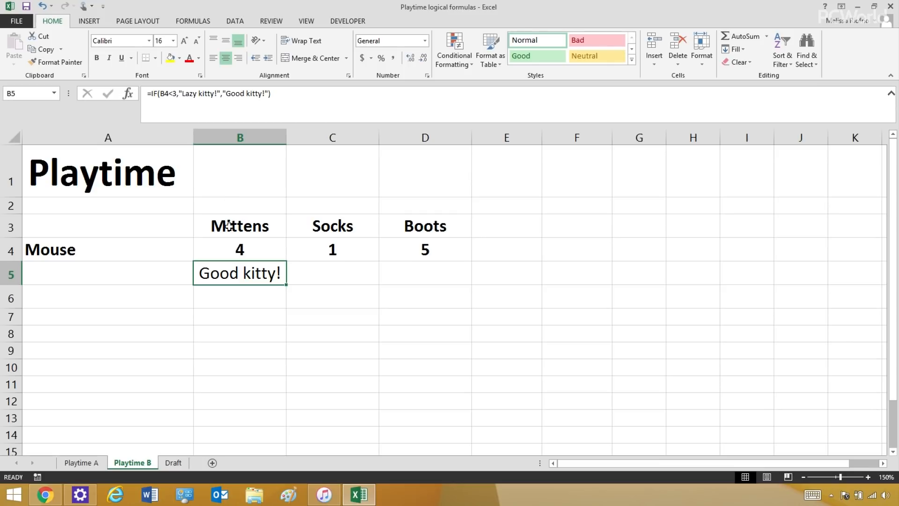
{"action": "mouse_move", "coordinate": [254, 136]}
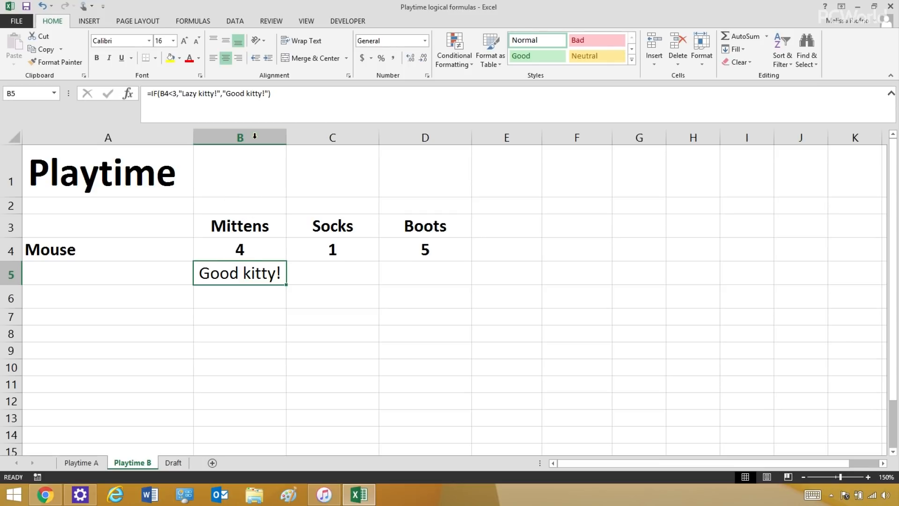
{"action": "left_click", "coordinate": [240, 249]}
{"action": "type", "text": "2"}
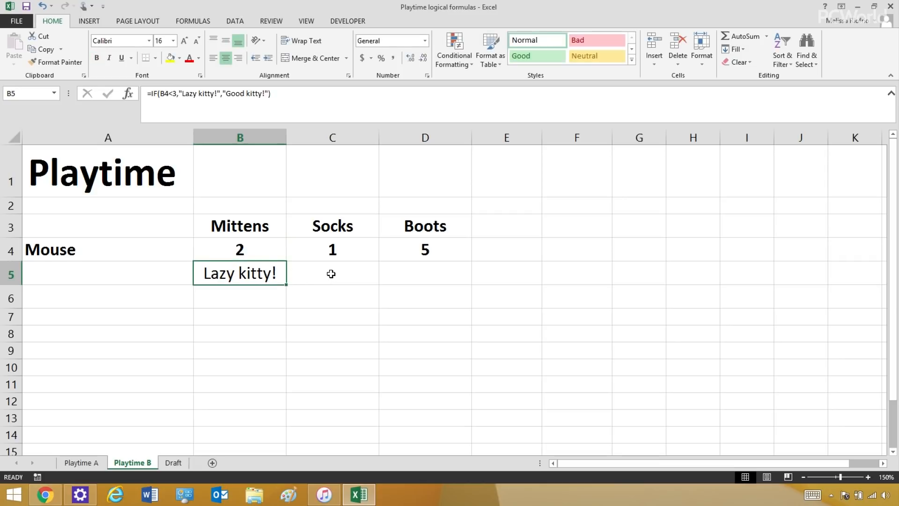
Begin an IF formula in C5 testing whether Socks' count in C4 exceeds 3.
{"action": "left_click", "coordinate": [332, 273]}
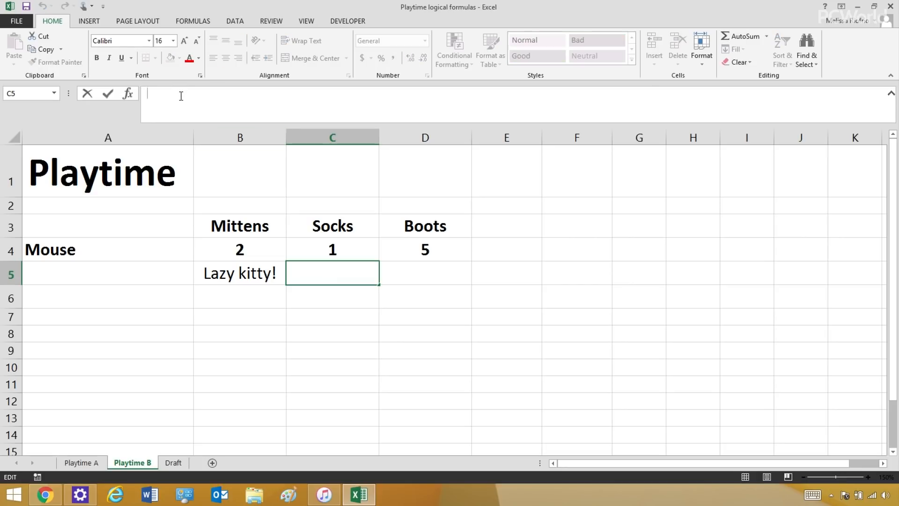
{"action": "type", "text": "="}
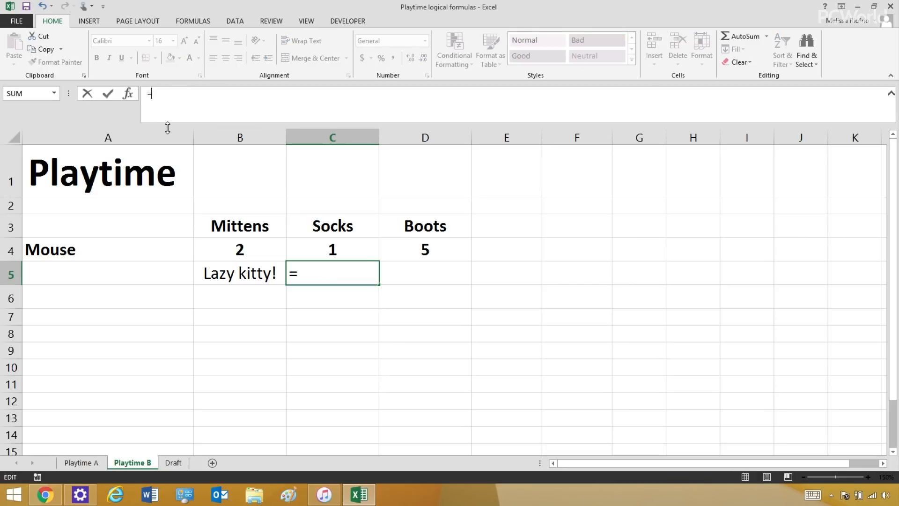
{"action": "type", "text": "IF("}
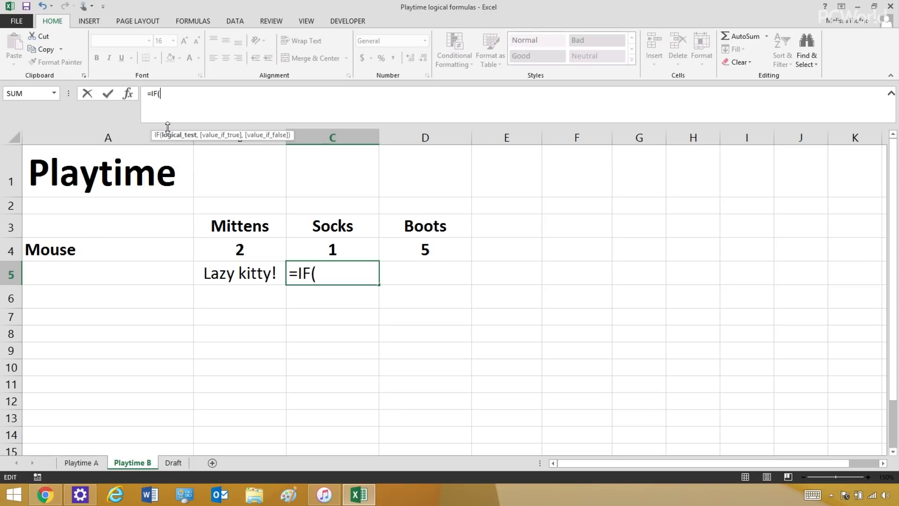
{"action": "type", "text": "C"}
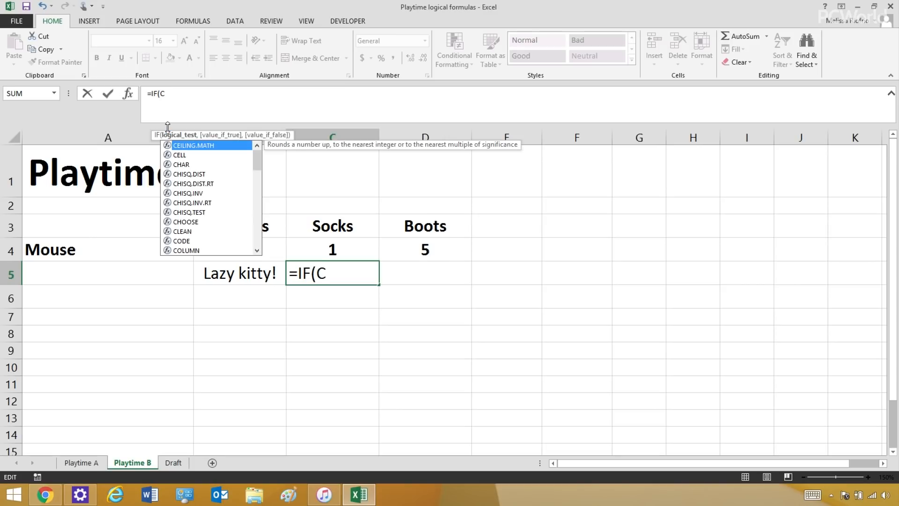
{"action": "left_click", "coordinate": [331, 248]}
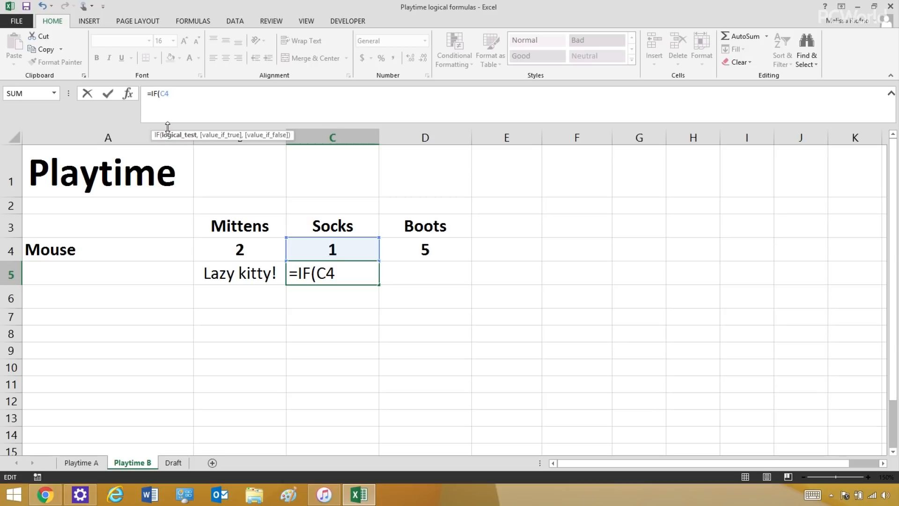
{"action": "type", "text": ">"}
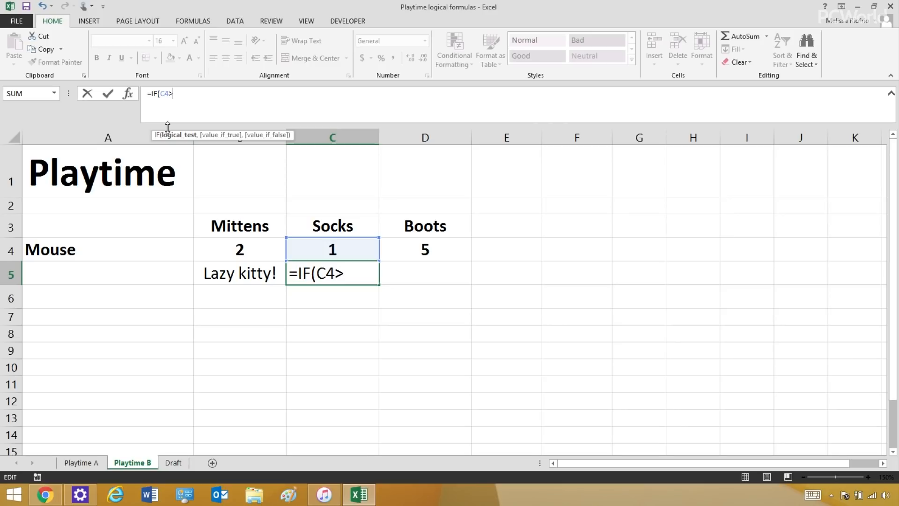
{"action": "type", "text": "3"}
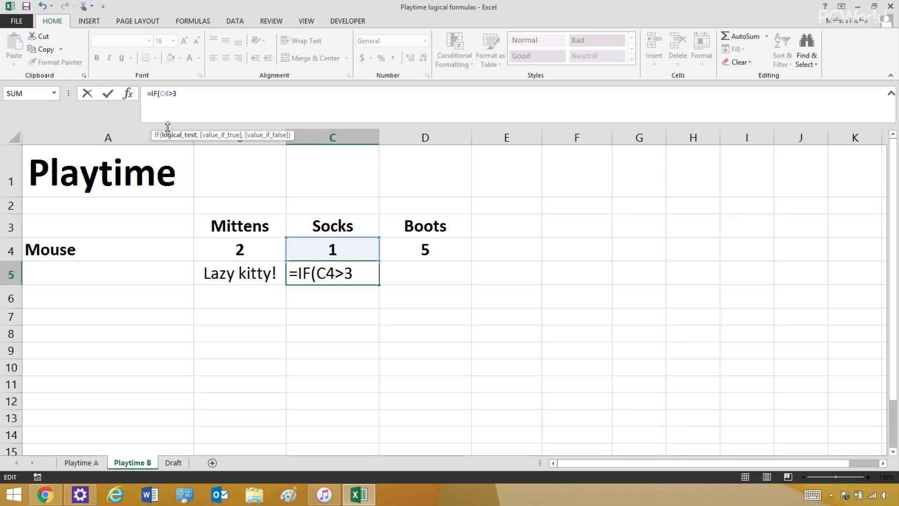
{"action": "type", "text": ","}
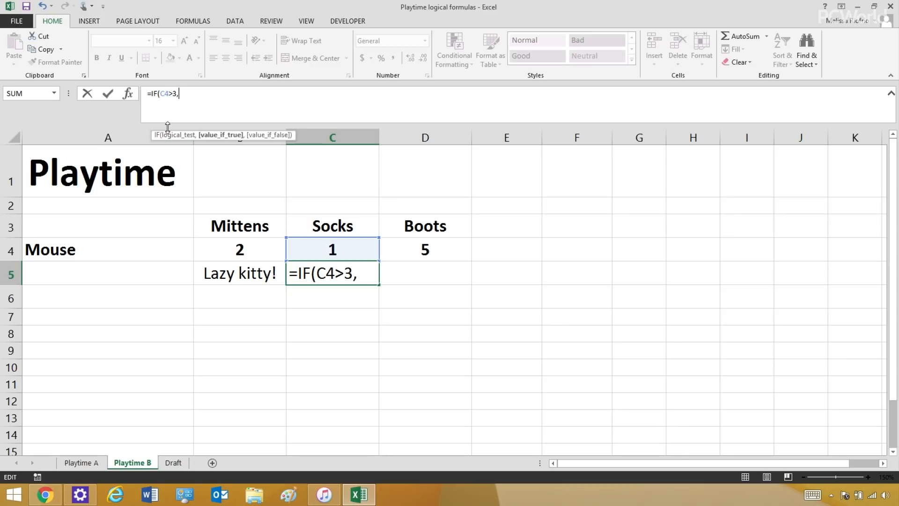
Finish the formula with results "Good kitty!" if true, otherwise "Lazy kitty!".
{"action": "type", "text": "\"G"}
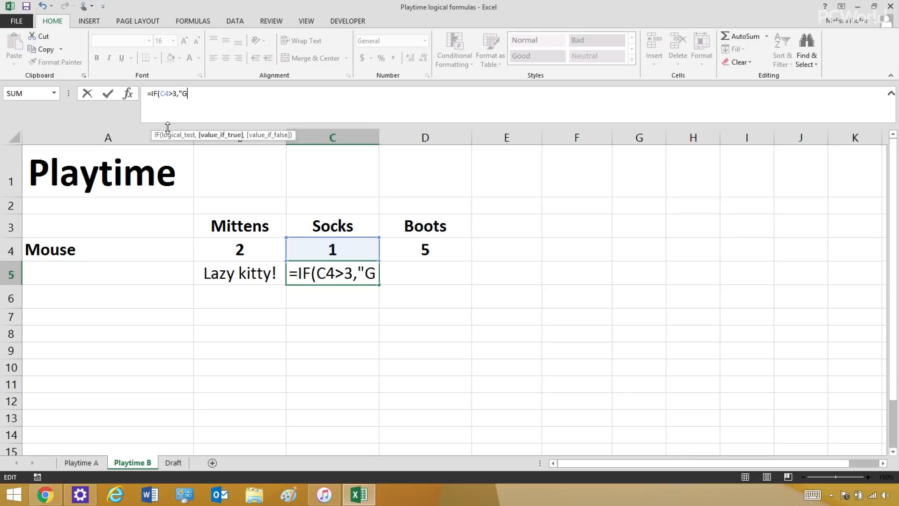
{"action": "type", "text": "ood"}
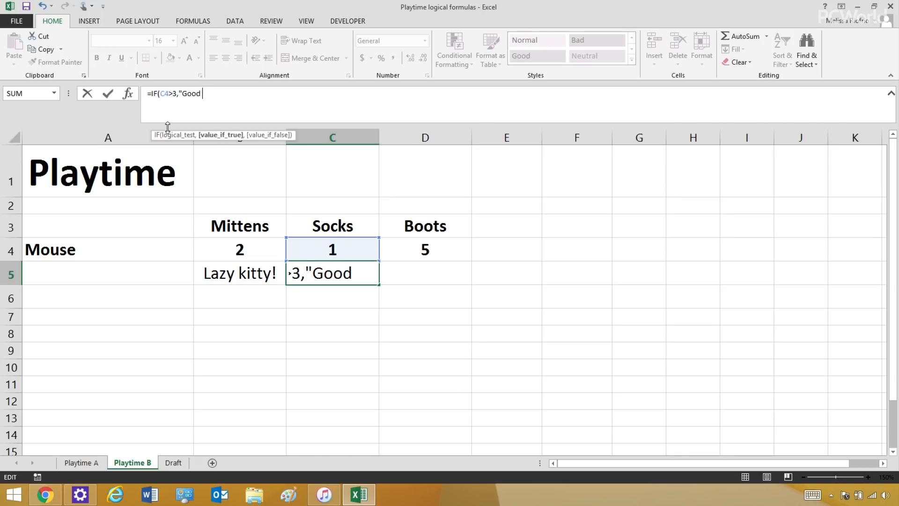
{"action": "type", "text": "kitty"}
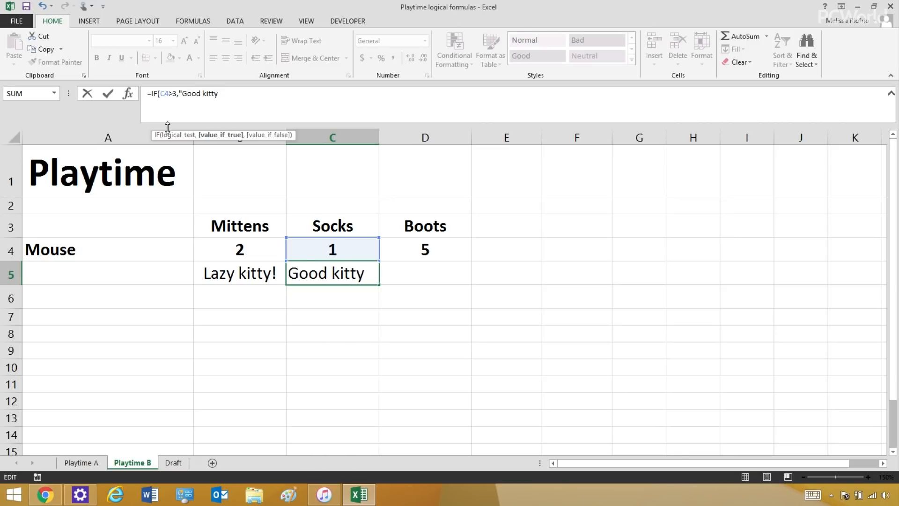
{"action": "type", "text": "!\""}
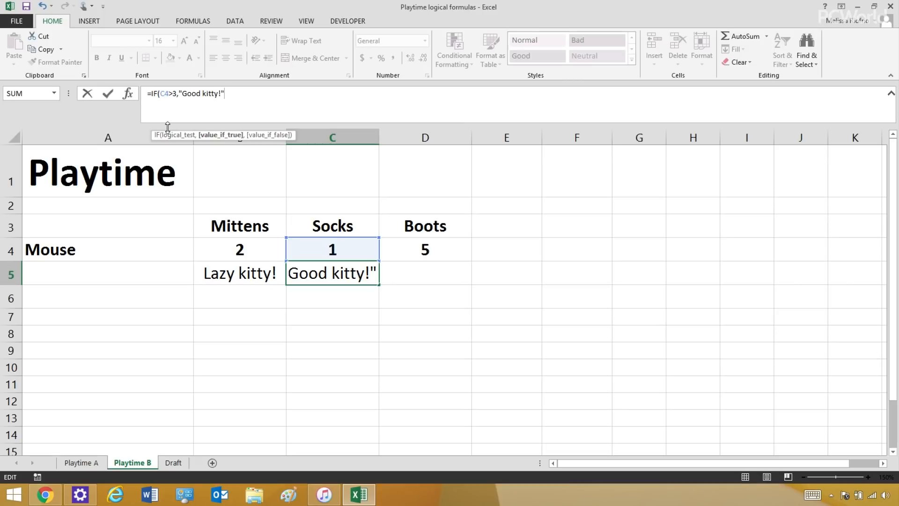
{"action": "type", "text": ","}
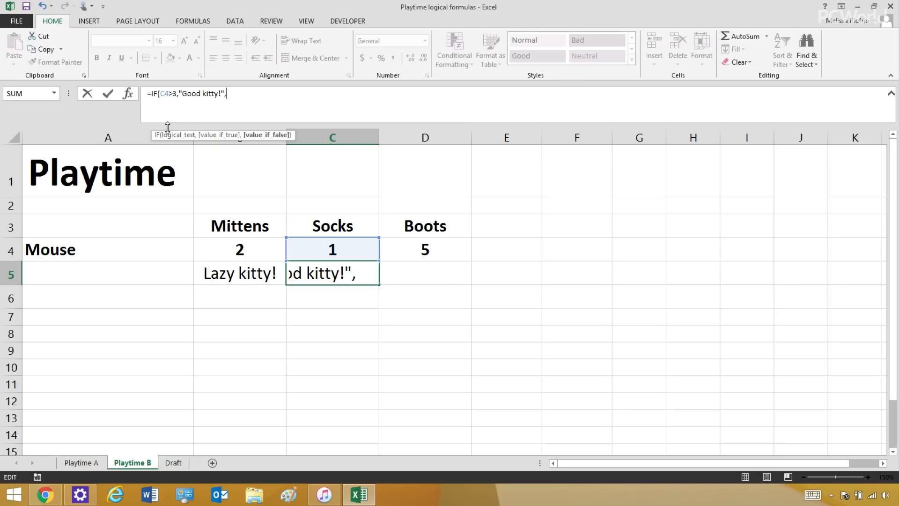
{"action": "type", "text": "\"L"}
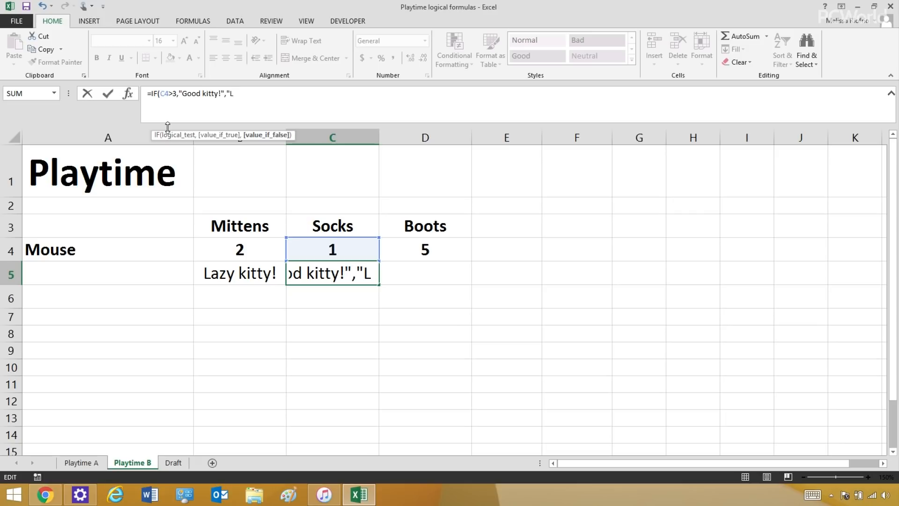
{"action": "type", "text": "azy ki"}
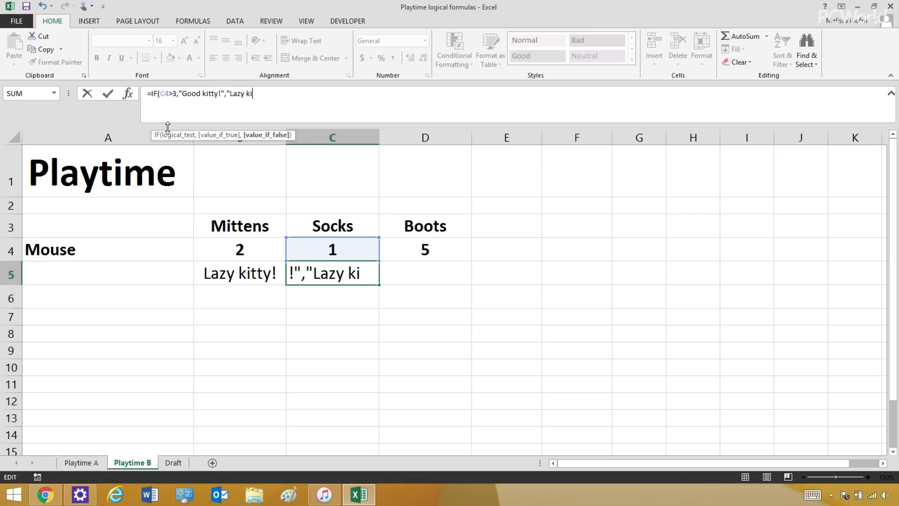
{"action": "type", "text": "tty!\""}
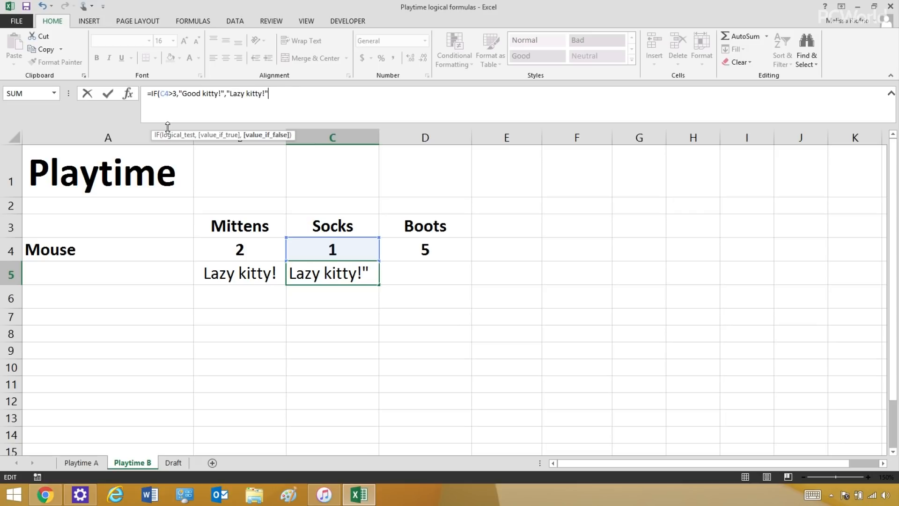
{"action": "type", "text": ")"}
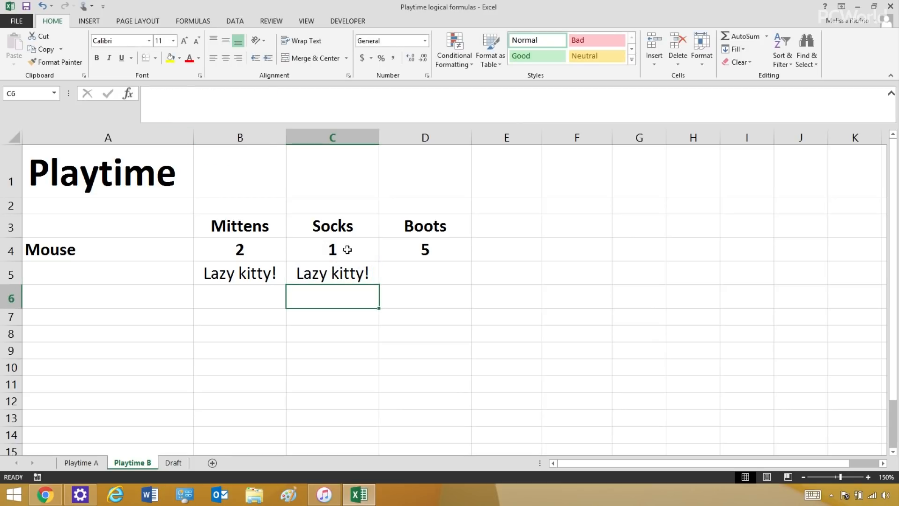
Select Socks' mouse count cell C4 to change it to 6.
{"action": "left_click", "coordinate": [332, 249]}
{"action": "type", "text": "6"}
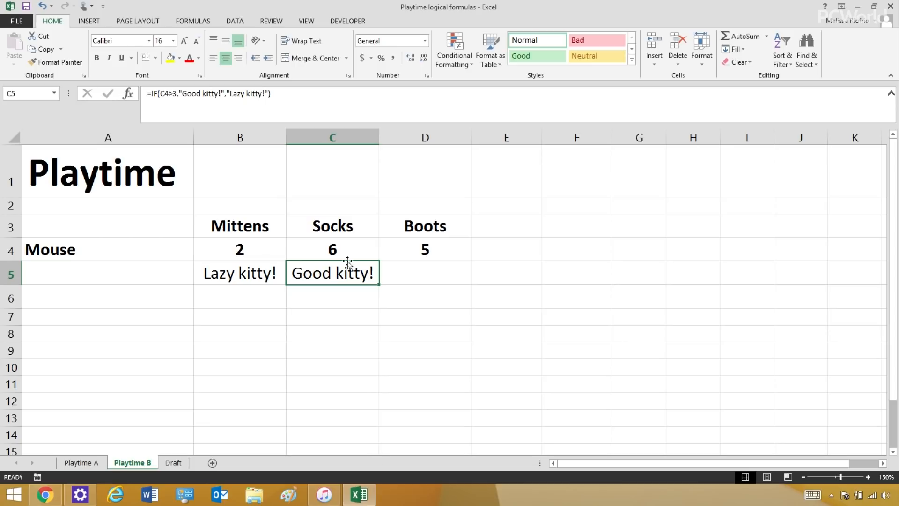
{"action": "mouse_move", "coordinate": [358, 253]}
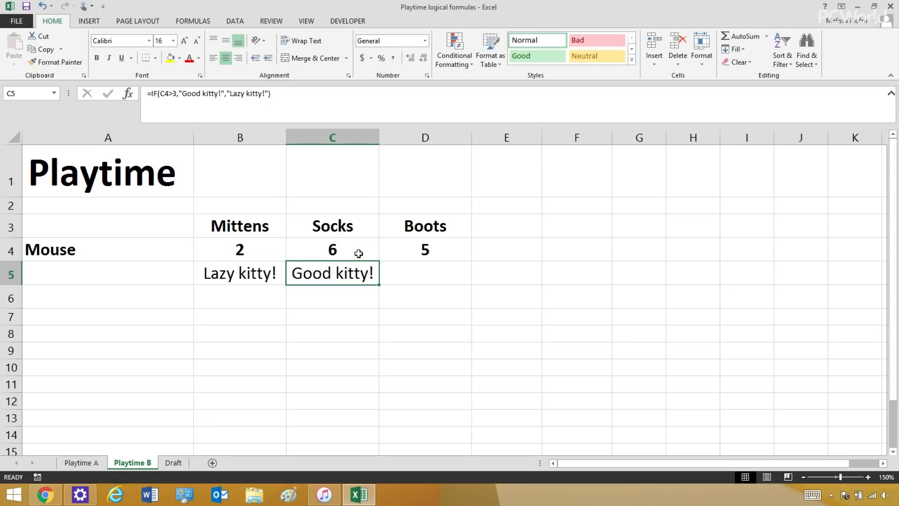